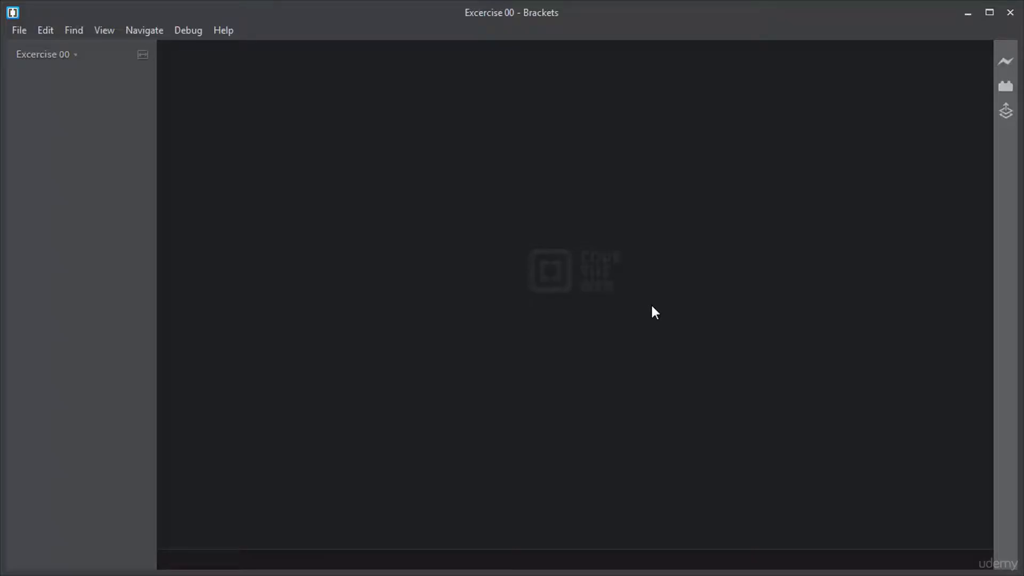
mouse_move(233, 201)
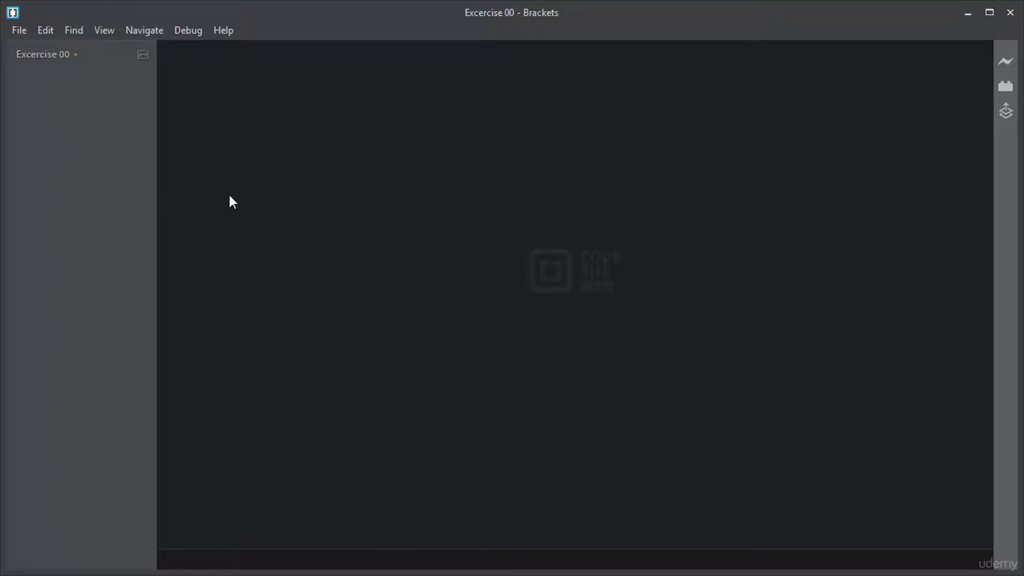
mouse_move(165, 172)
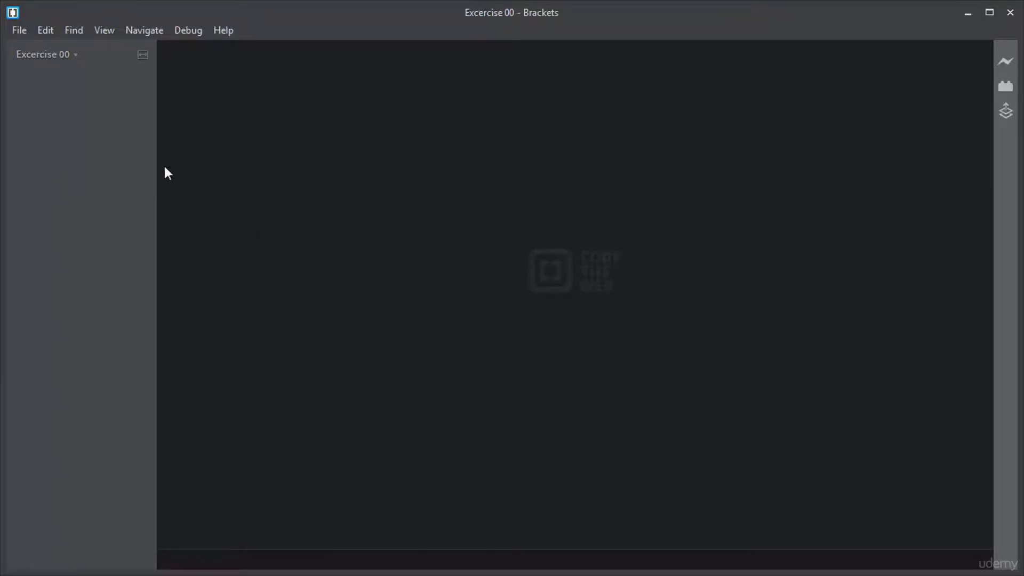
Create a new blank file and save it as index.html.
click(18, 30)
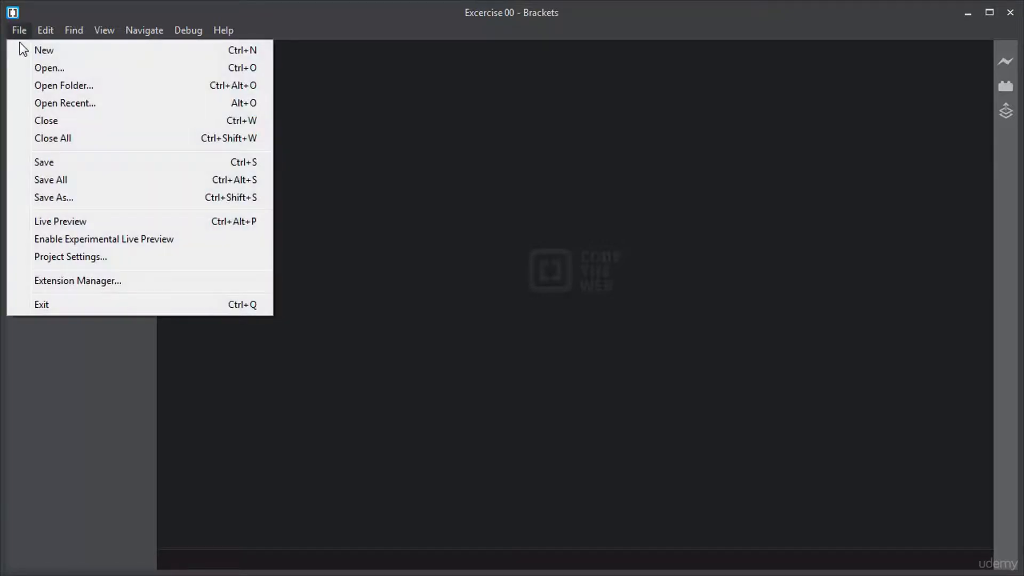
click(44, 50)
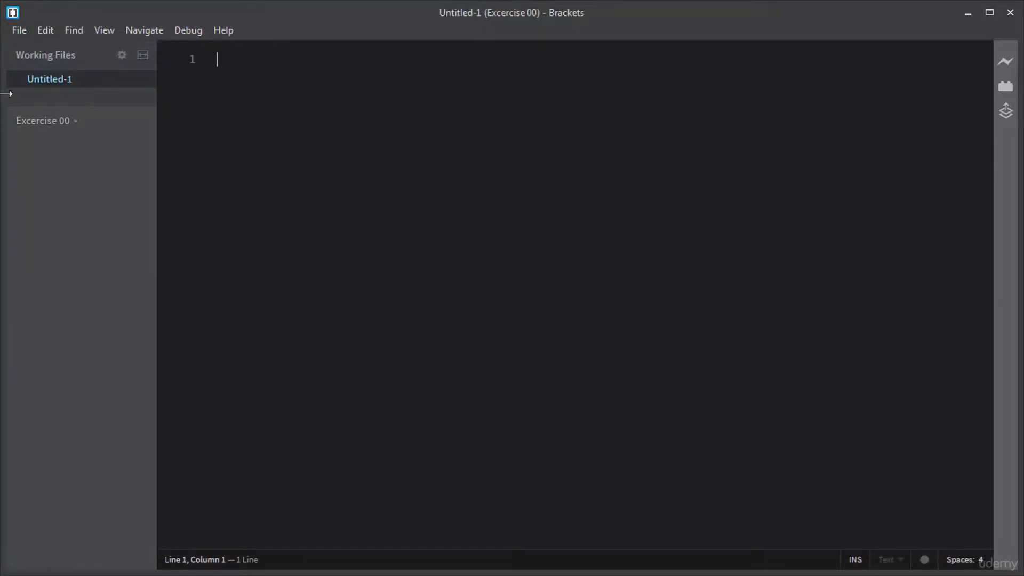
mouse_move(52, 64)
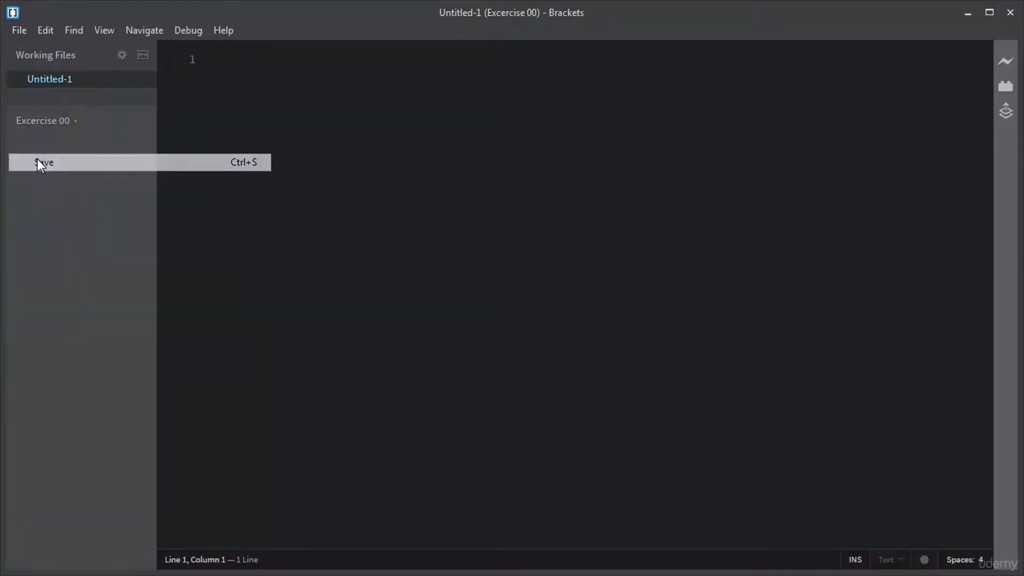
click(45, 162)
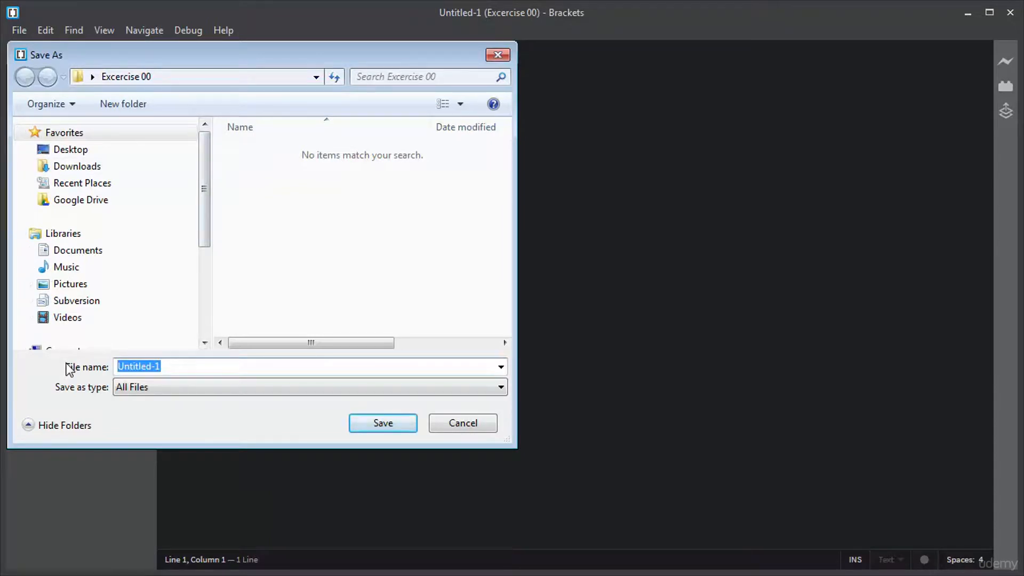
text(index.htm)
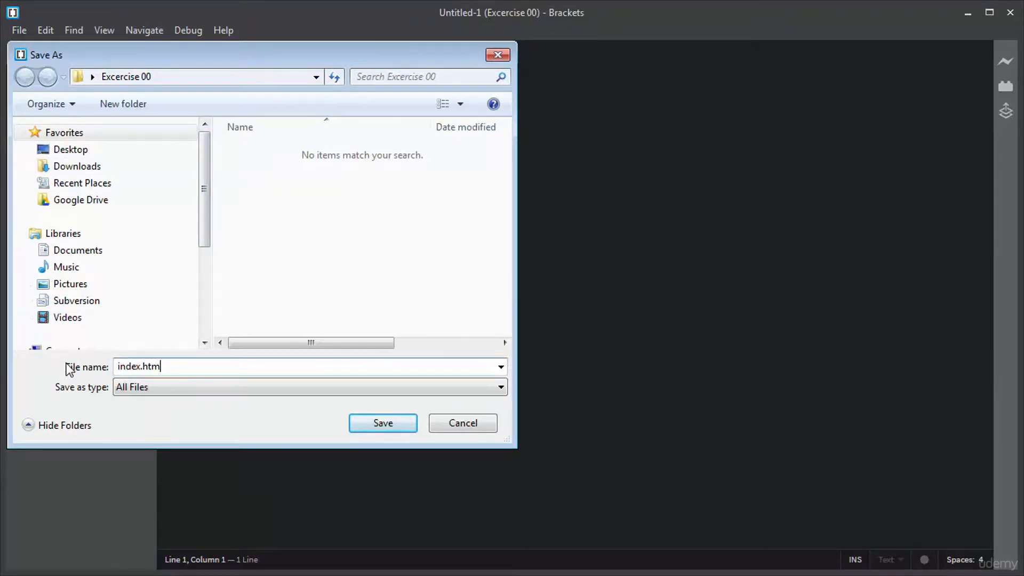
click(382, 423)
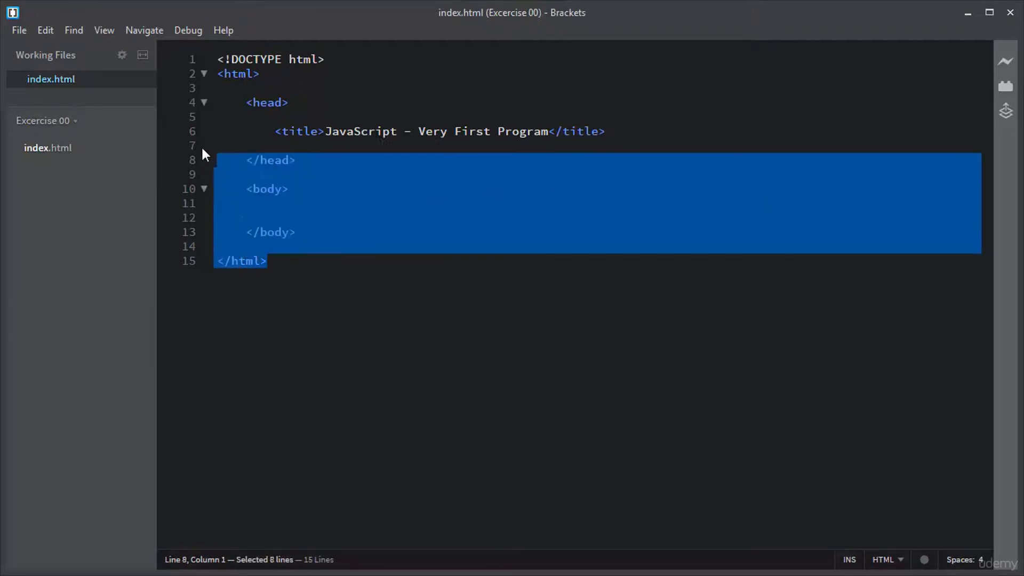
Select the page source, then highlight the html, head, body and title tags in turn.
key(ctrl+a)
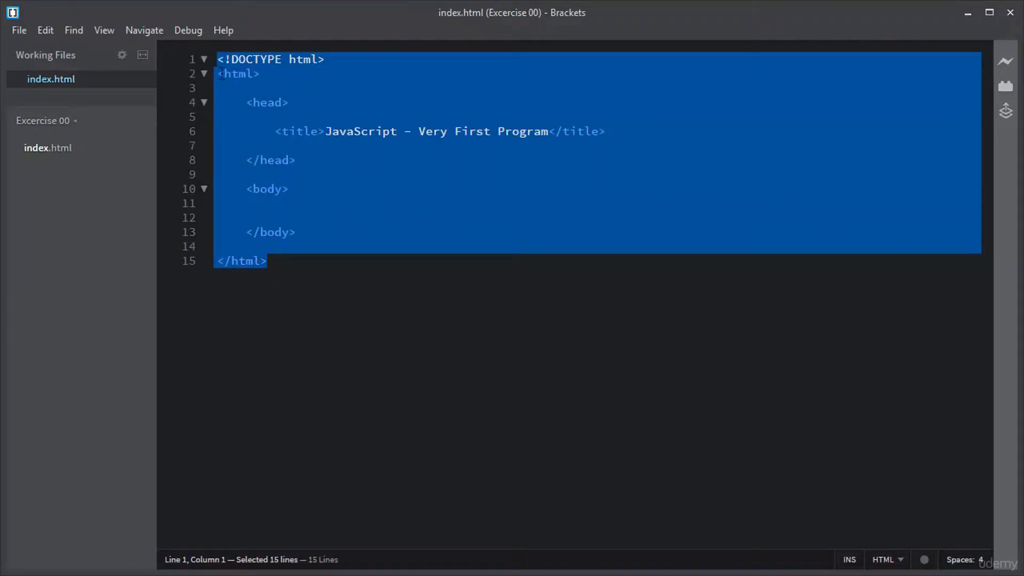
double_click(238, 73)
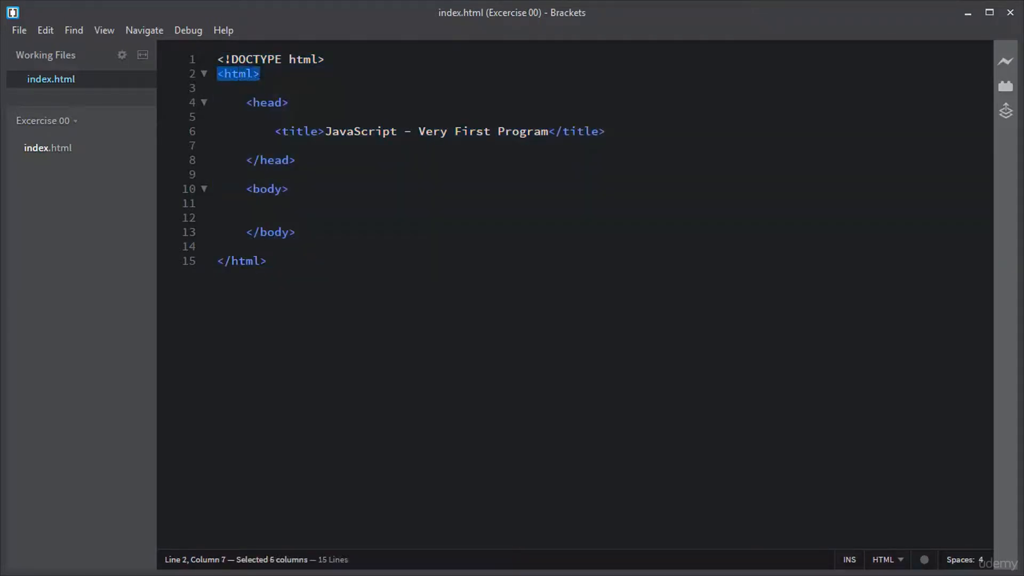
double_click(267, 103)
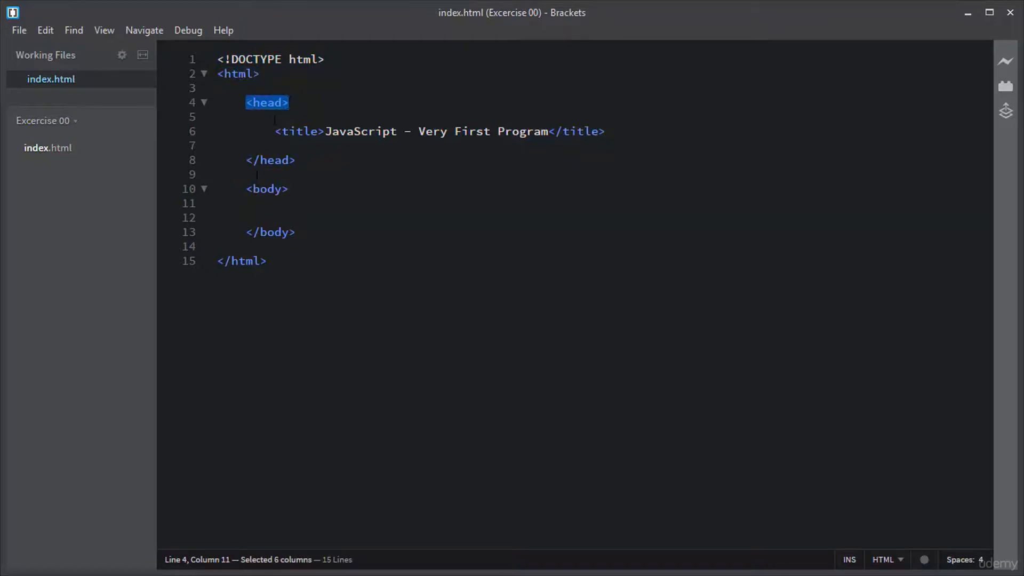
double_click(266, 189)
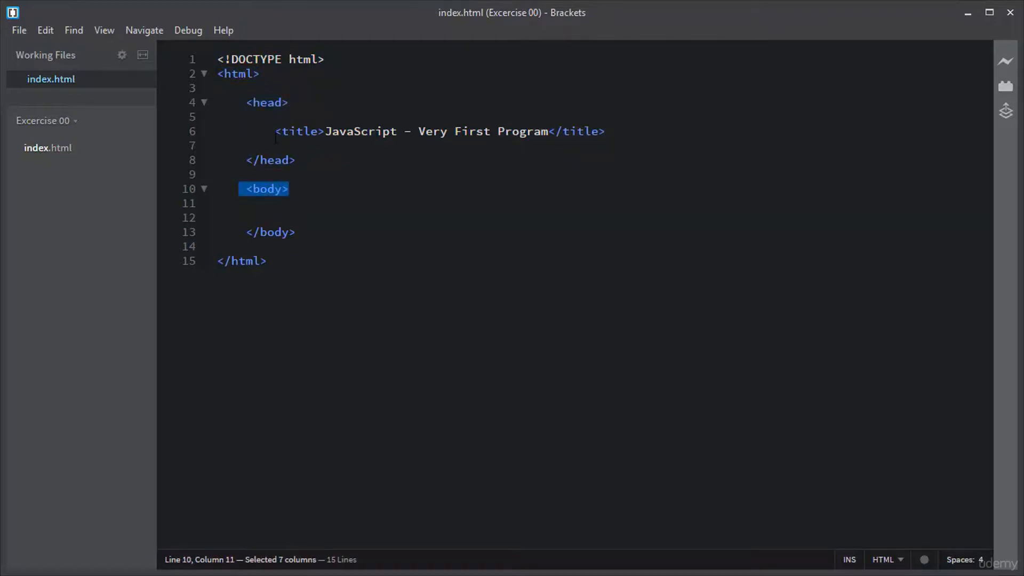
double_click(299, 132)
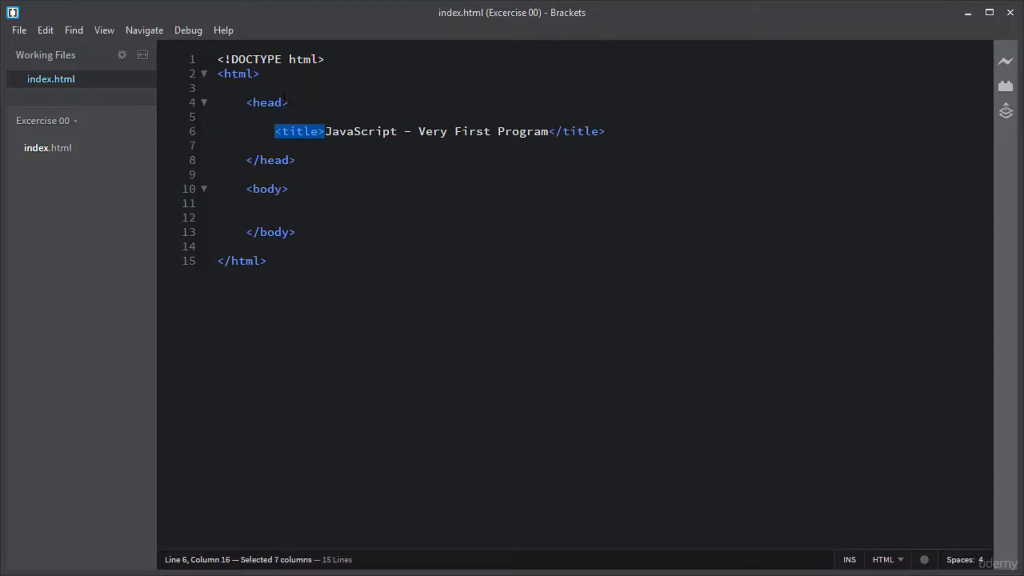
click(266, 102)
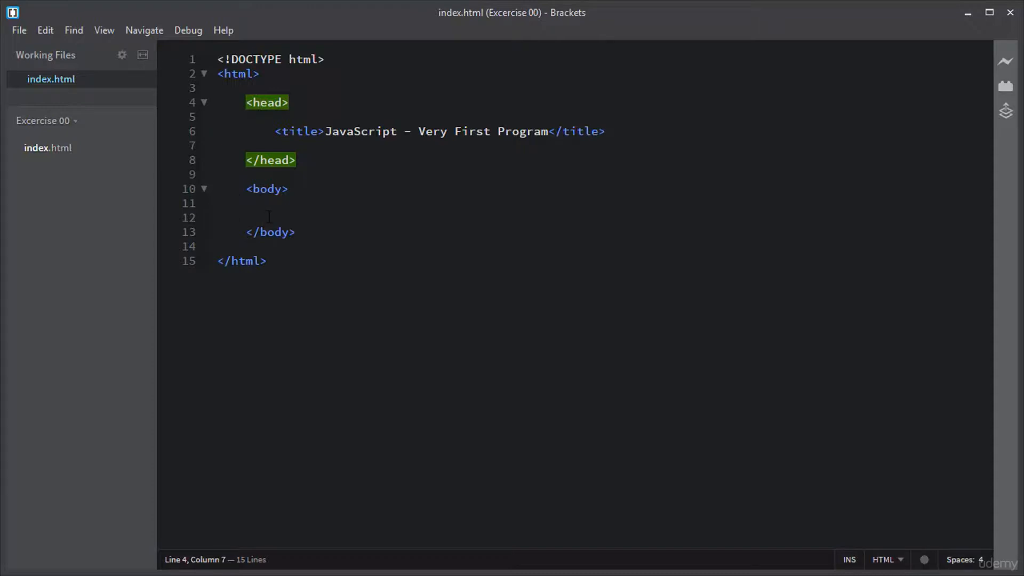
Add <script> tags inside the body and save the file.
click(260, 218)
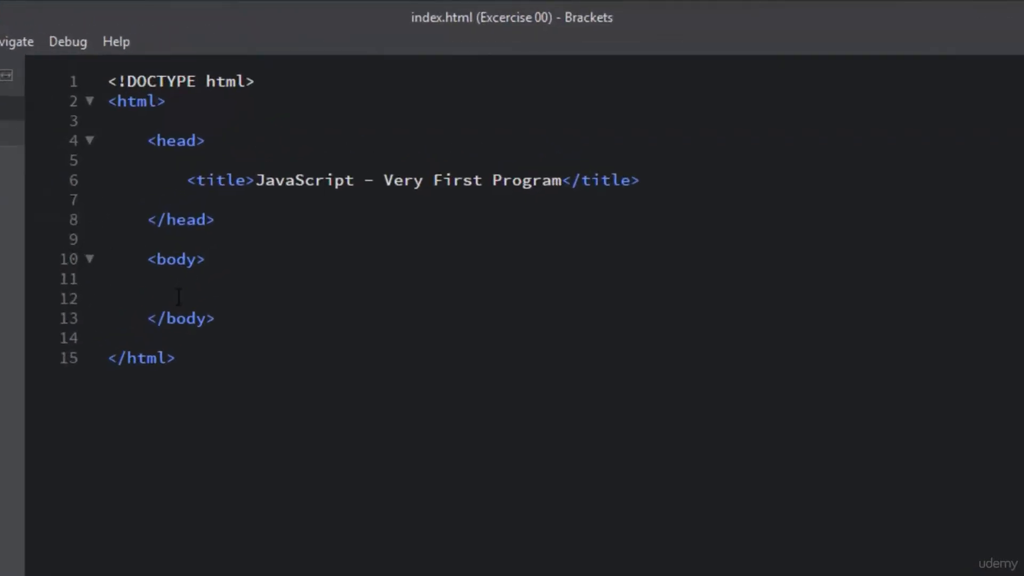
text(<script></script>)
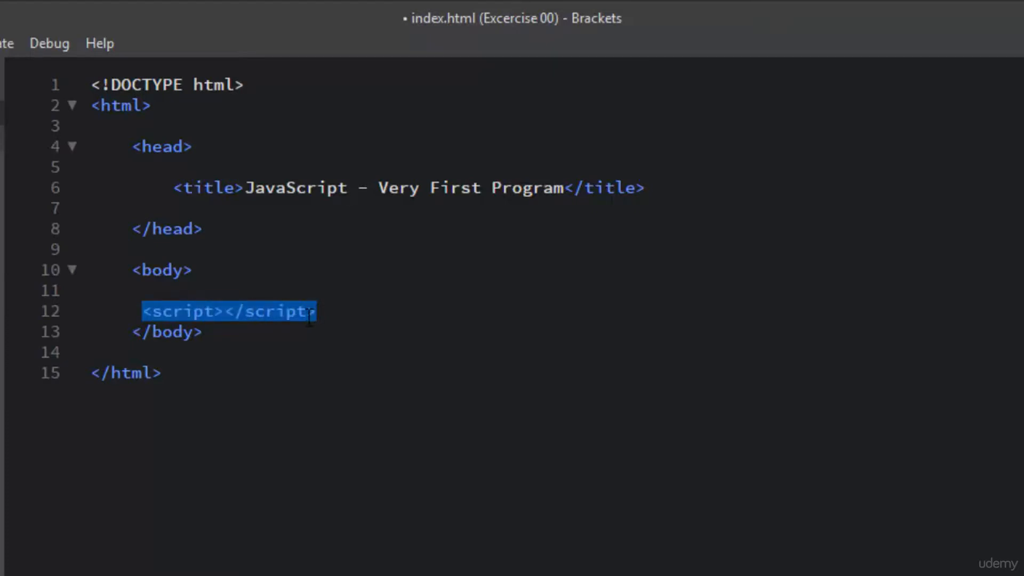
click(144, 311)
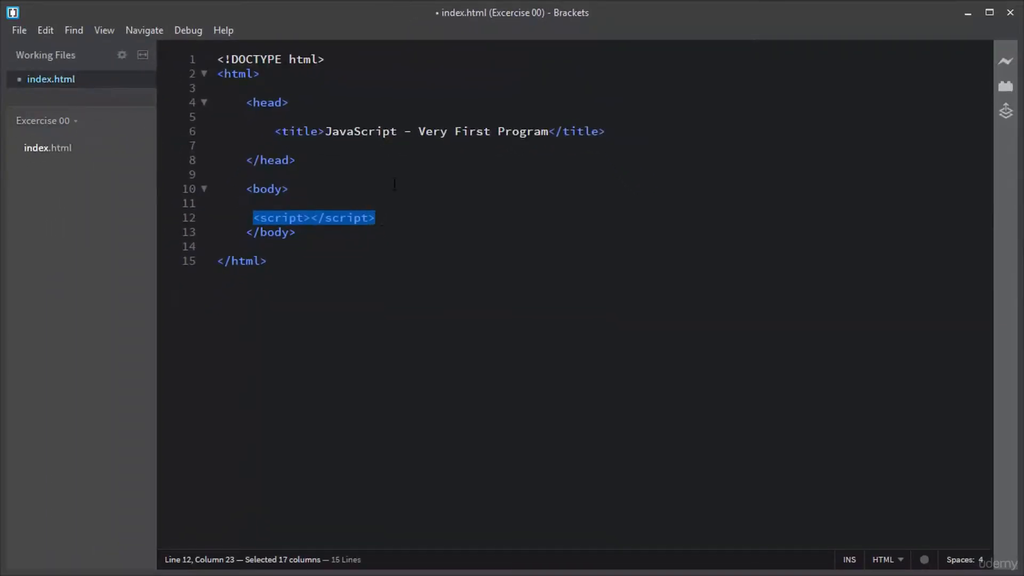
key(ctrl+s)
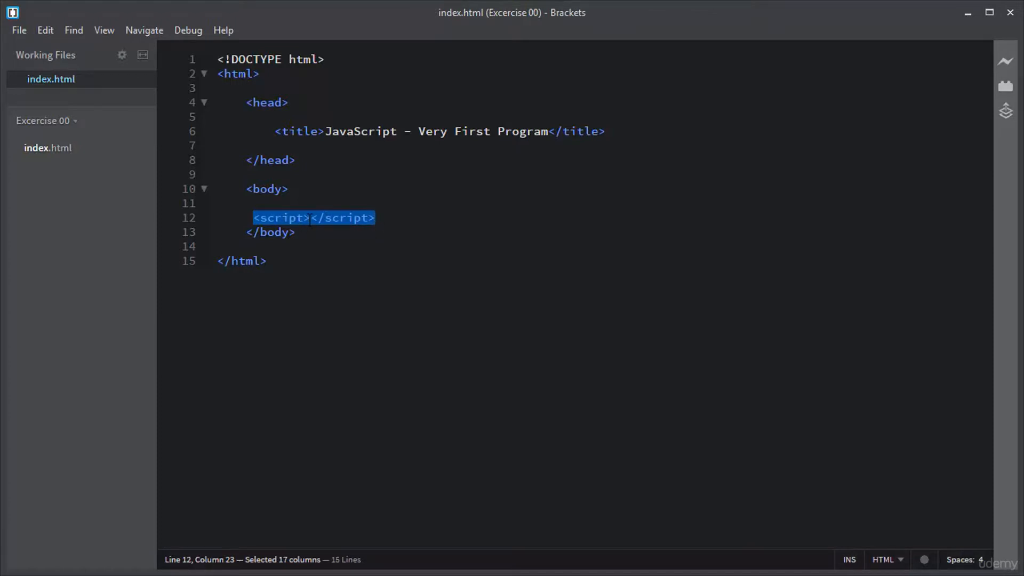
Type an alert("Welcome To Very First Program!"); call in the script and save.
text(alert("Welcome)
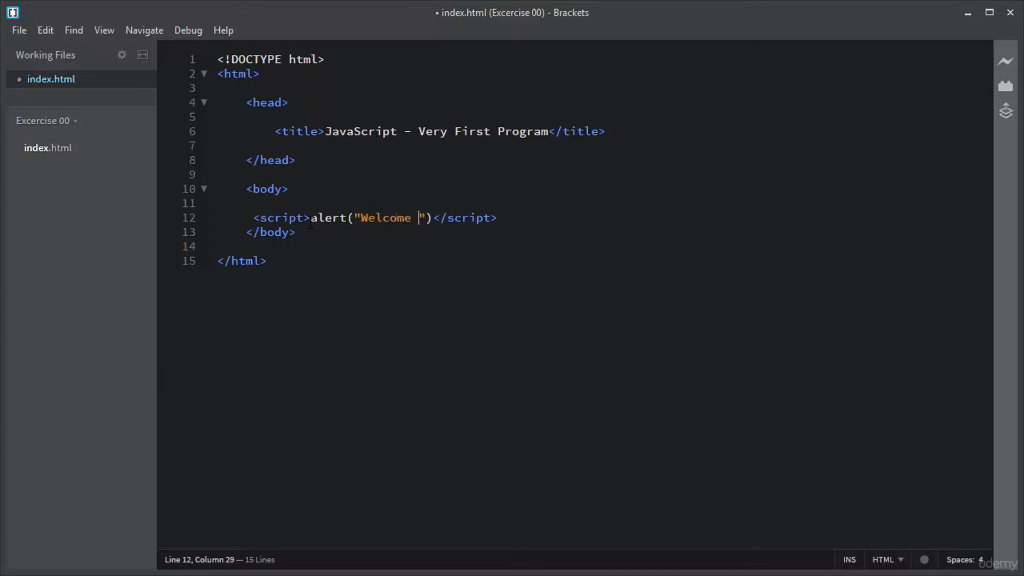
text(To Very Fir)
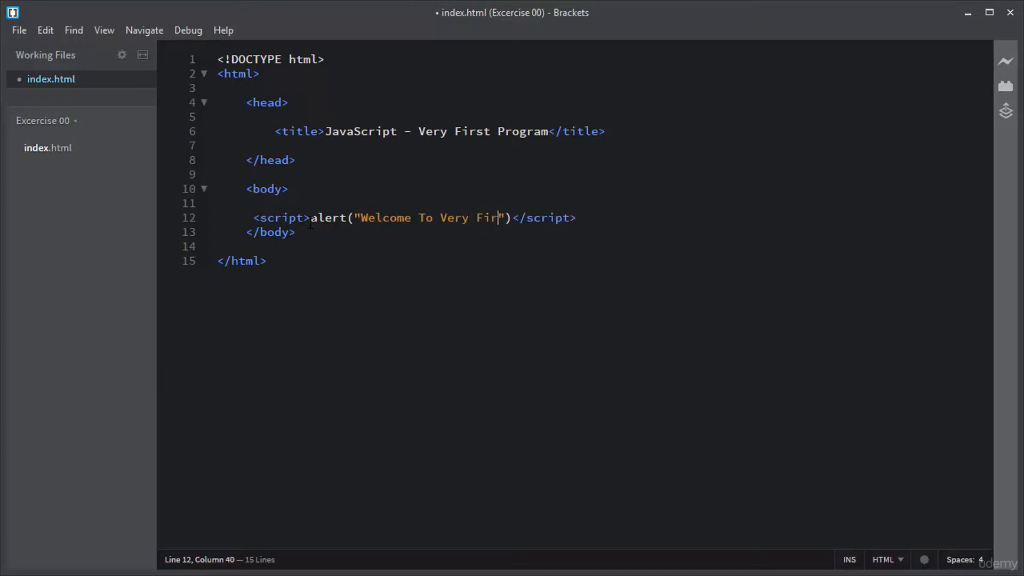
text(st Program)
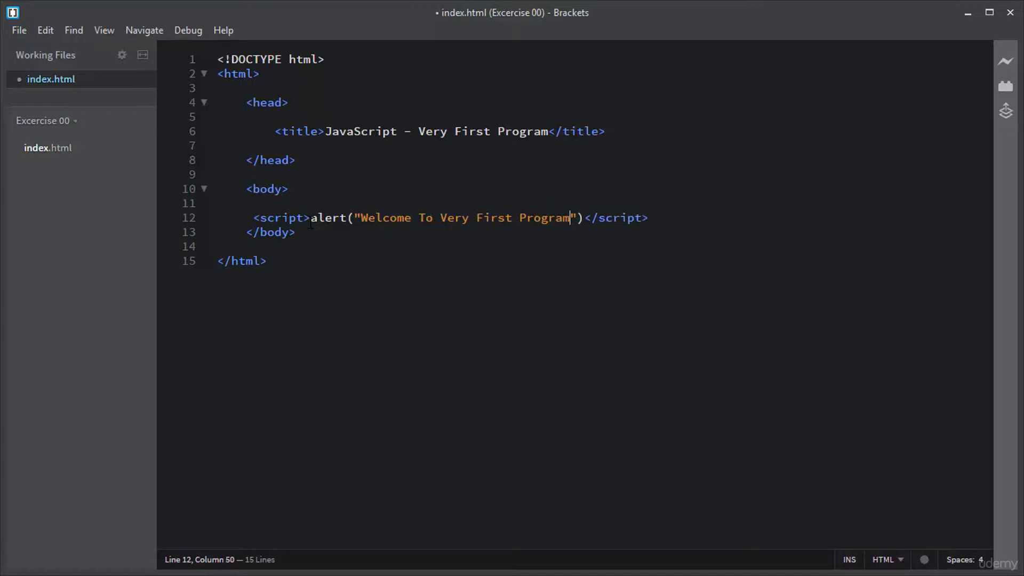
text(!");)
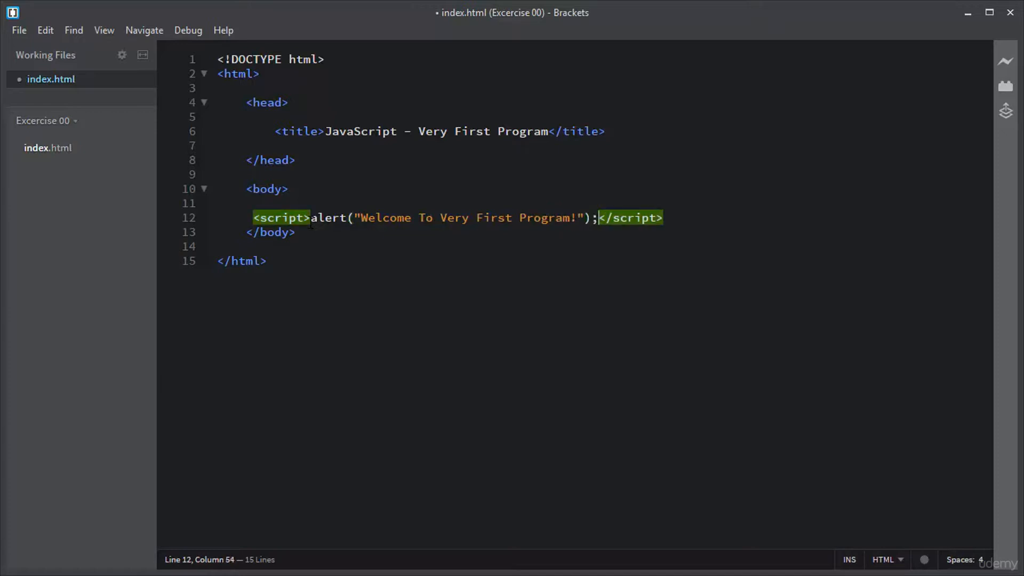
click(19, 30)
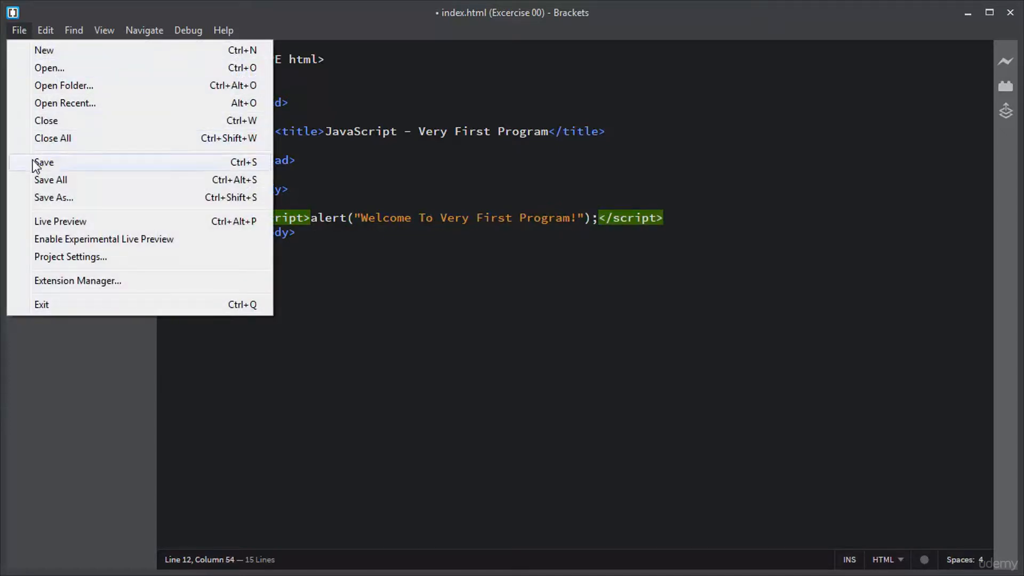
click(43, 162)
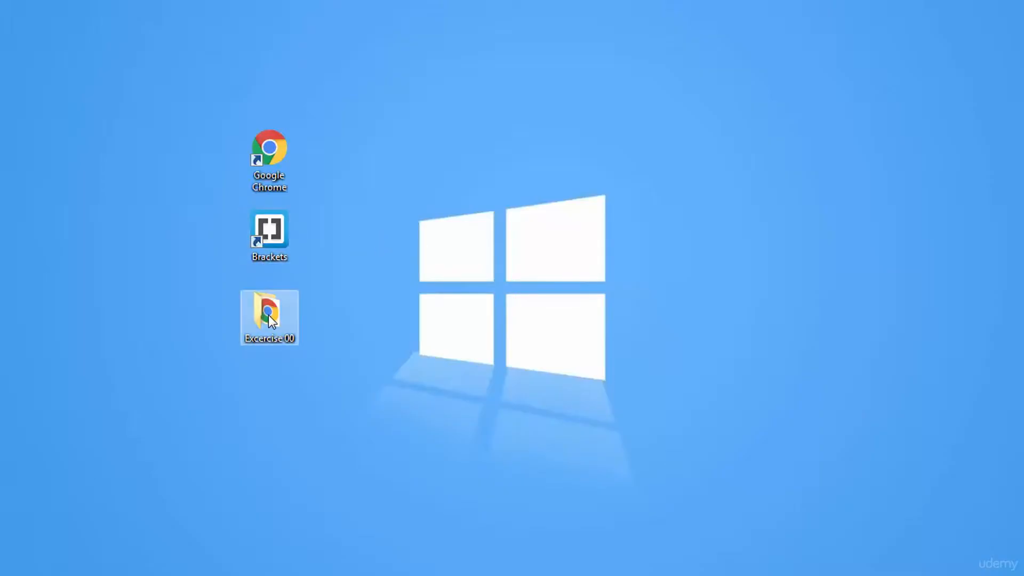
Open the Excercise 00 folder and launch index.html in Chrome to see the alert.
double_click(269, 313)
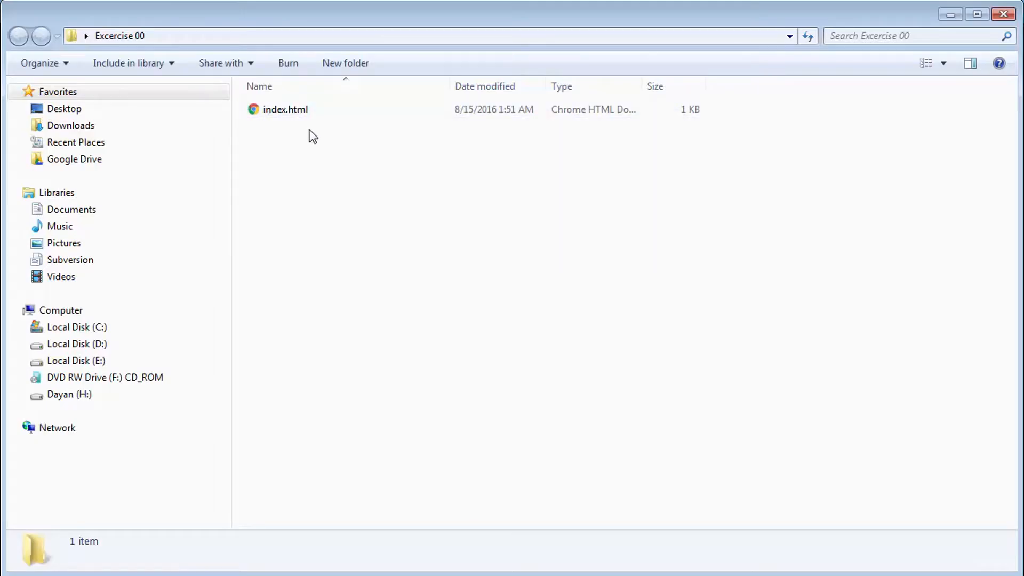
double_click(285, 109)
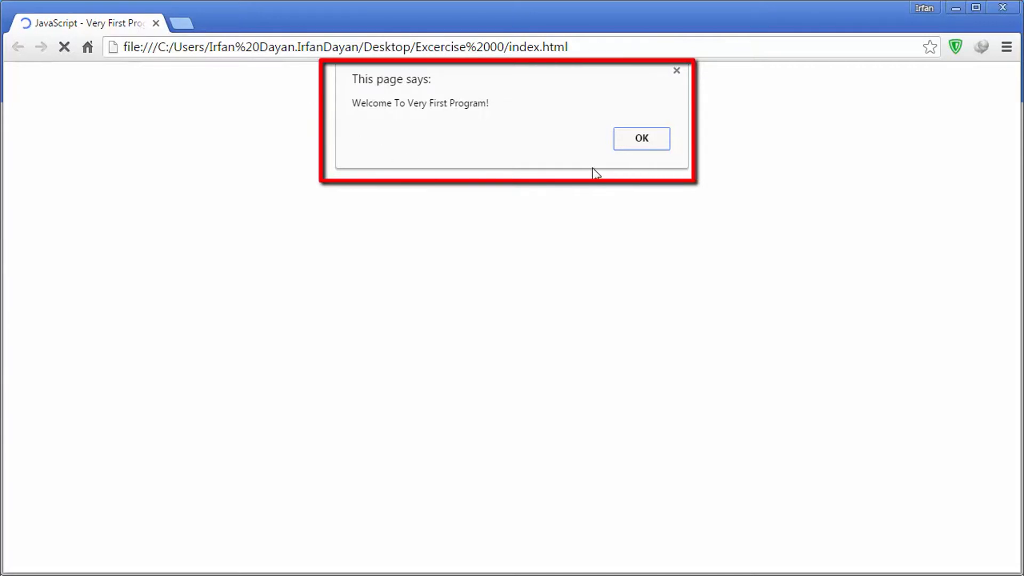
mouse_move(408, 153)
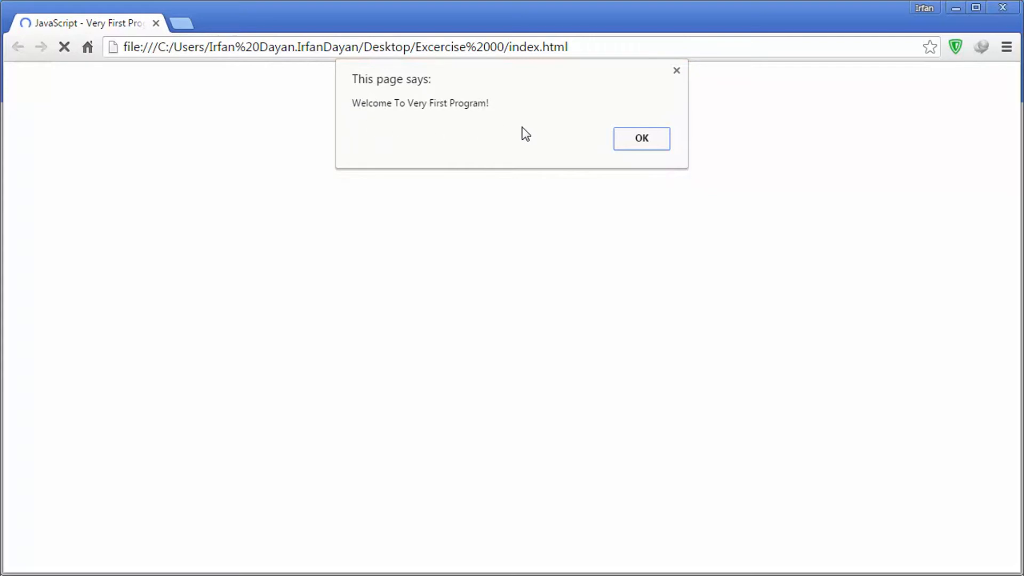
mouse_move(539, 159)
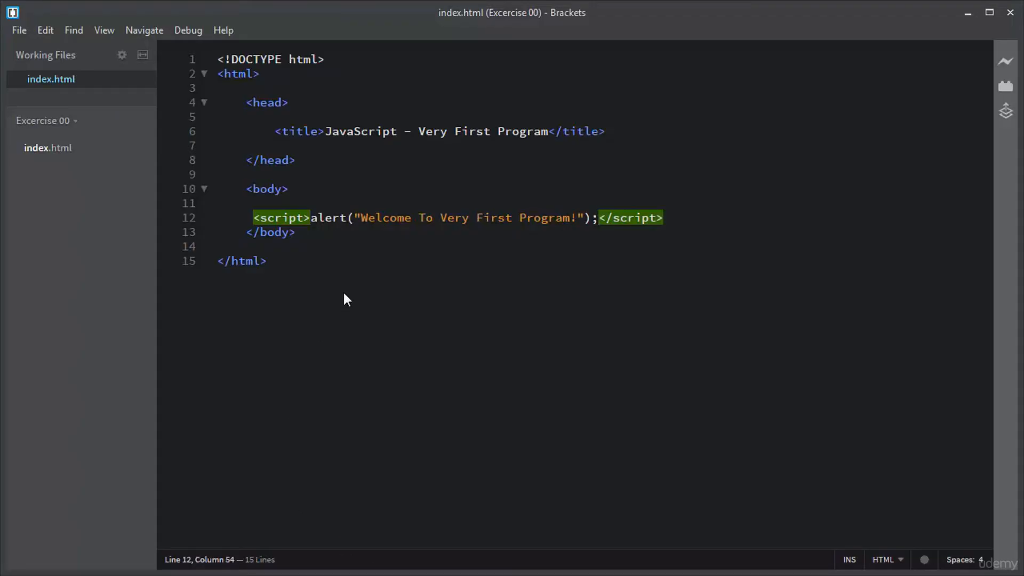
Add document.write("Welcome To Very First Program!"); on a new line before </script>.
key(Enter)
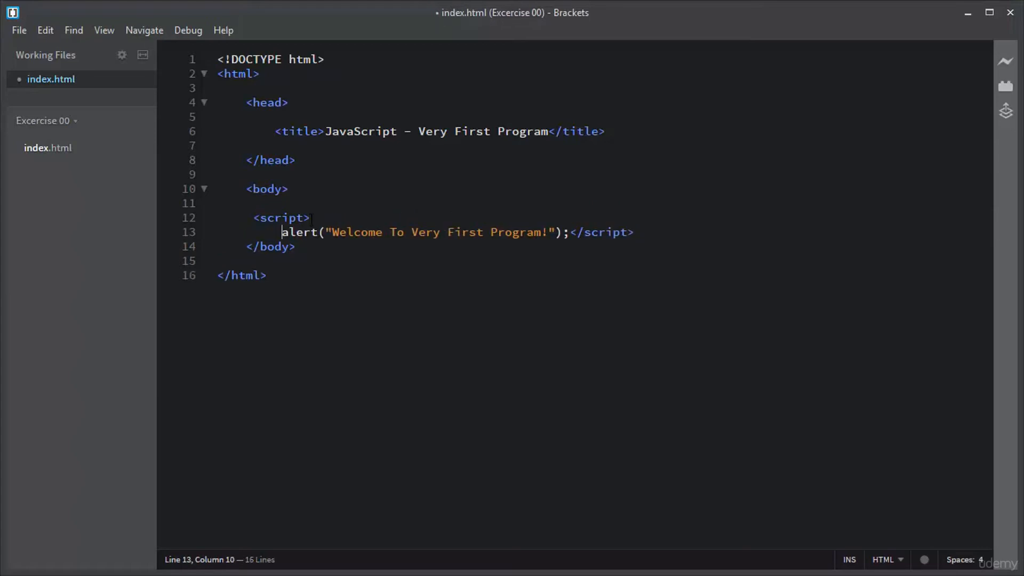
click(570, 232)
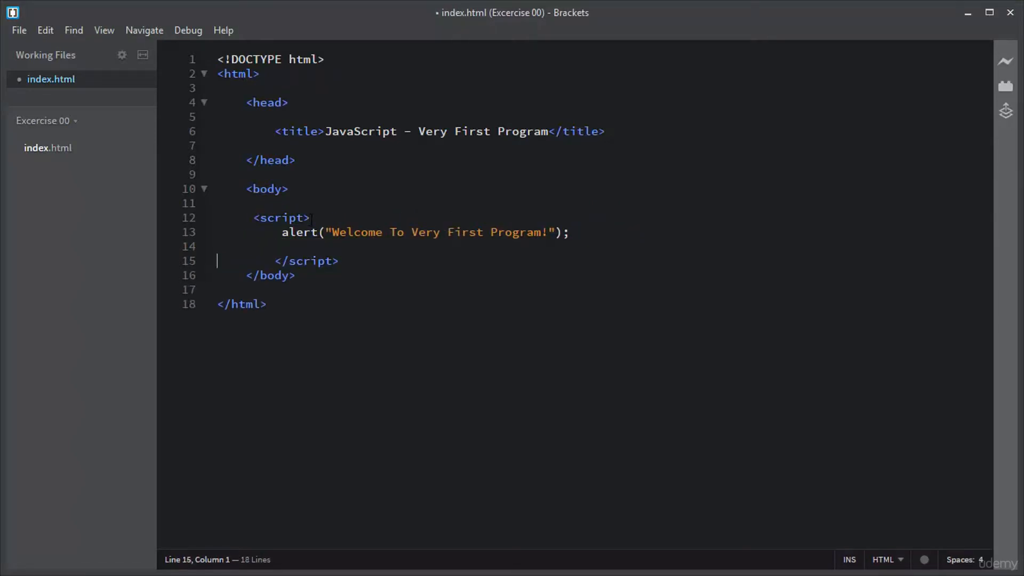
text(document.wri)
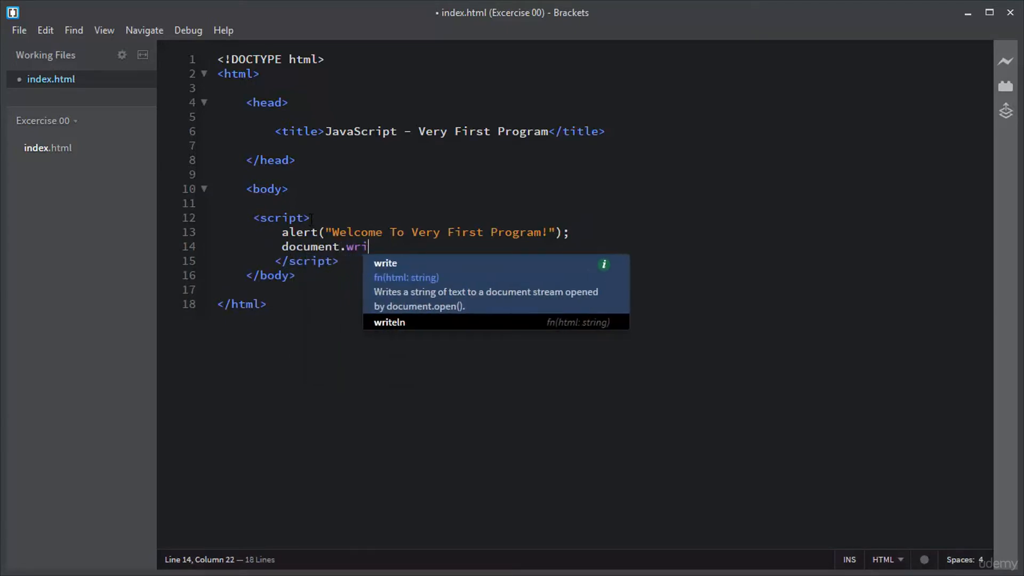
click(386, 263)
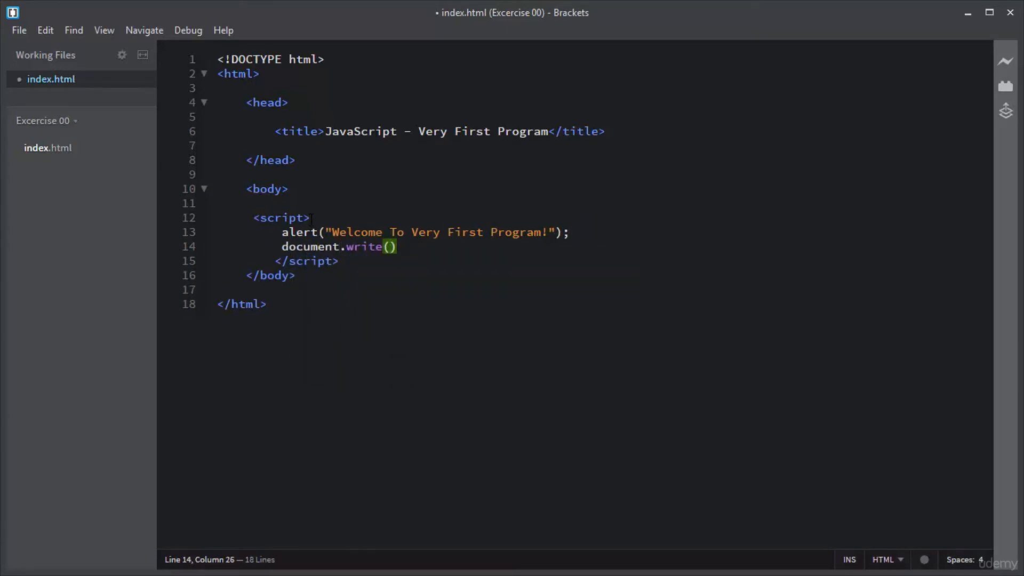
text("W")
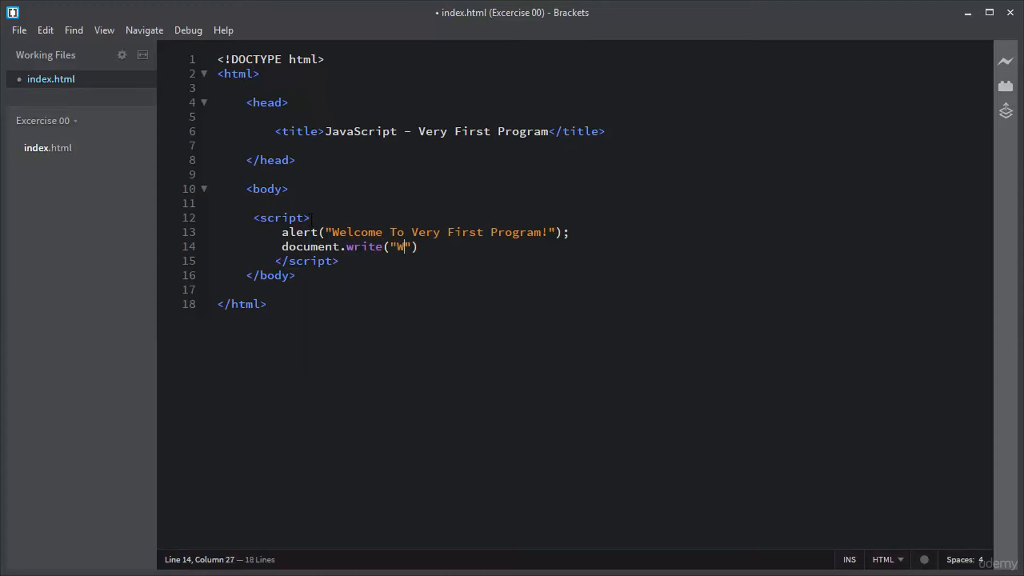
text(elcome To V)
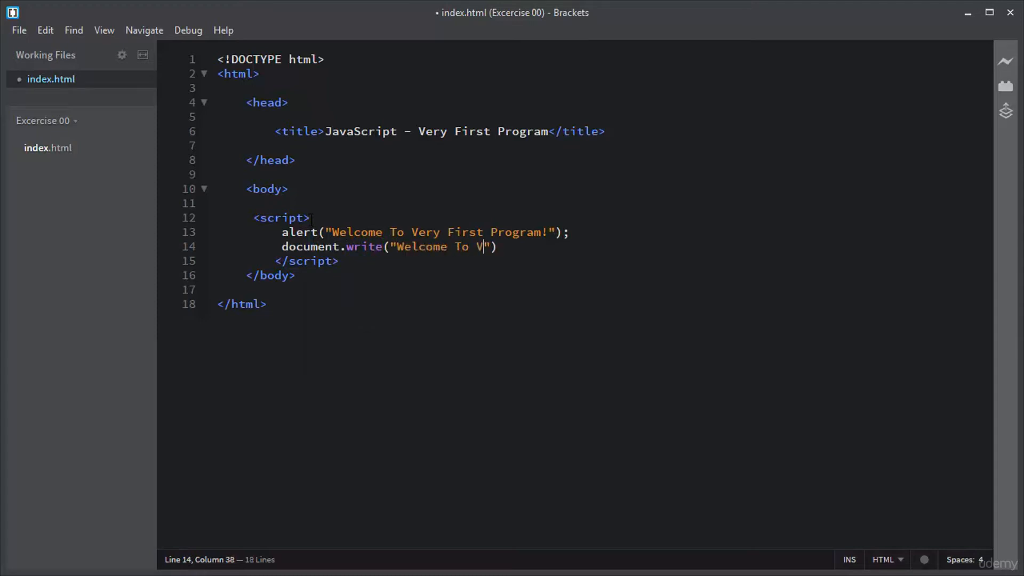
text(ery First p)
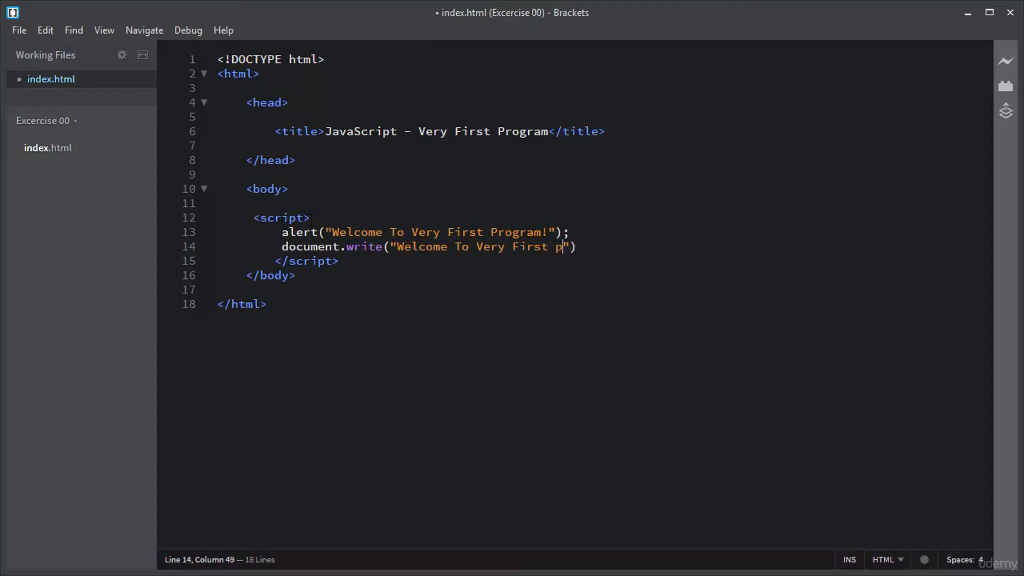
text(rogram!)
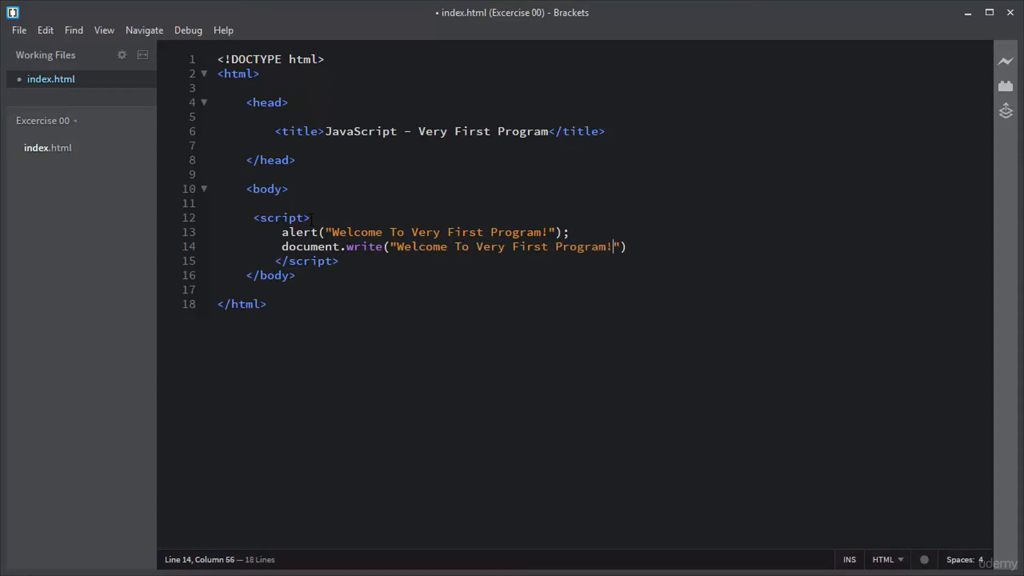
text(;)
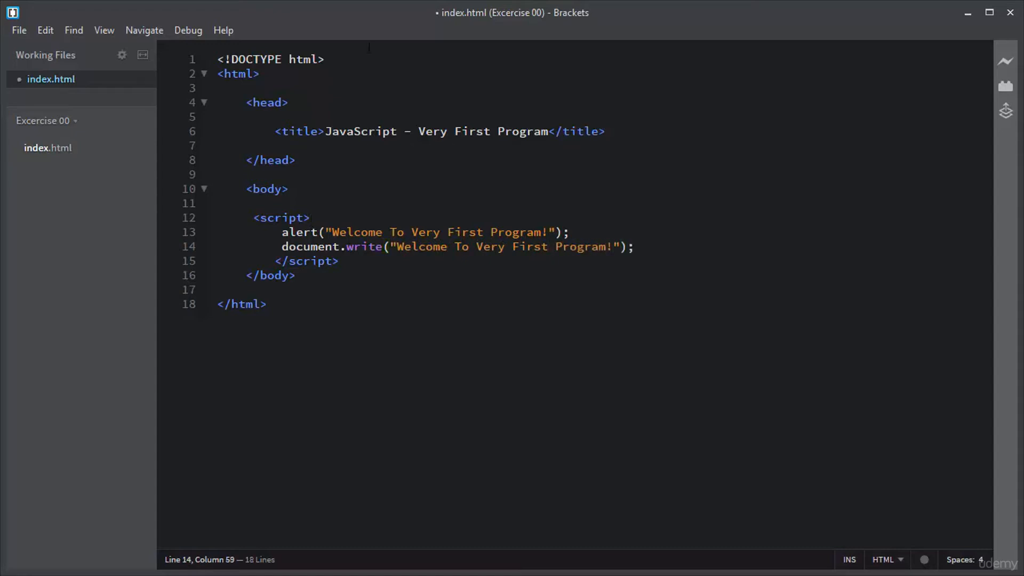
click(18, 30)
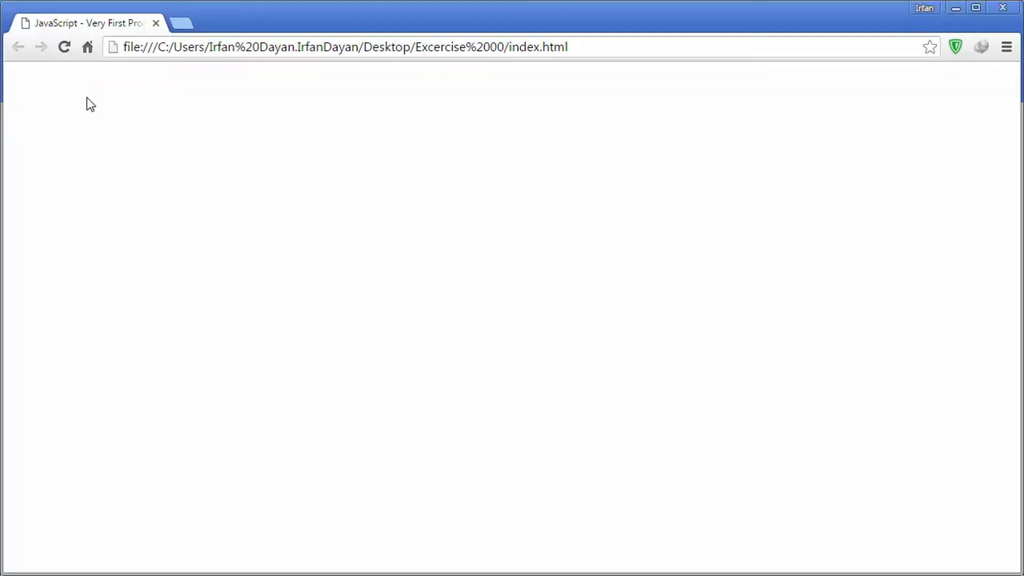
mouse_move(64, 46)
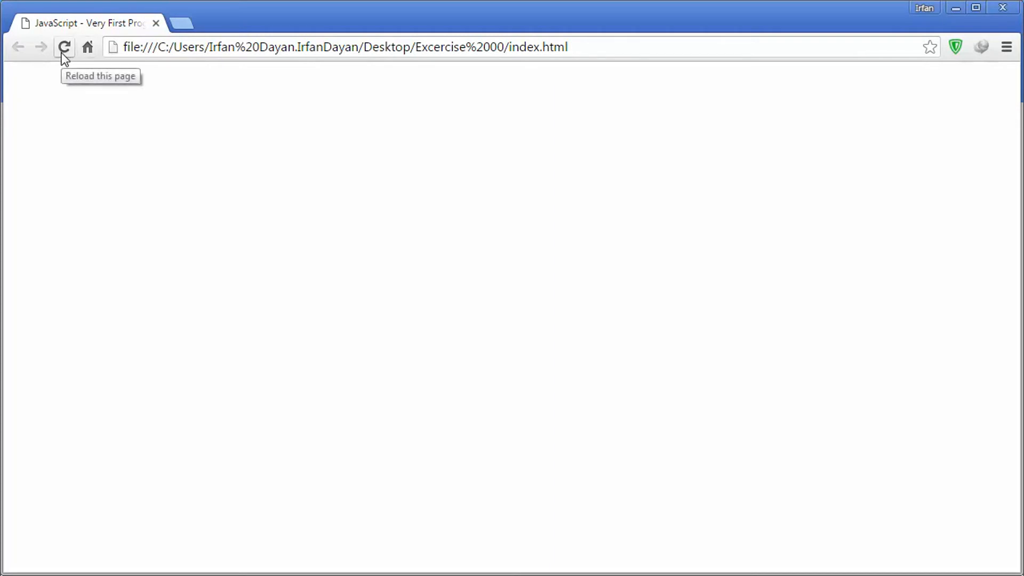
Reload the page, dismiss the alert, and select the written welcome text.
click(64, 46)
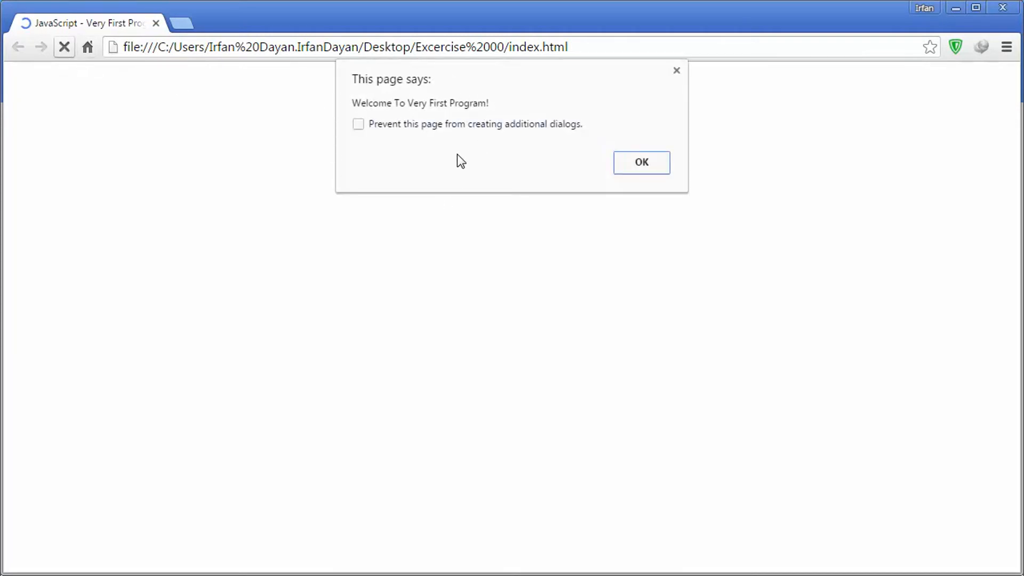
mouse_move(613, 191)
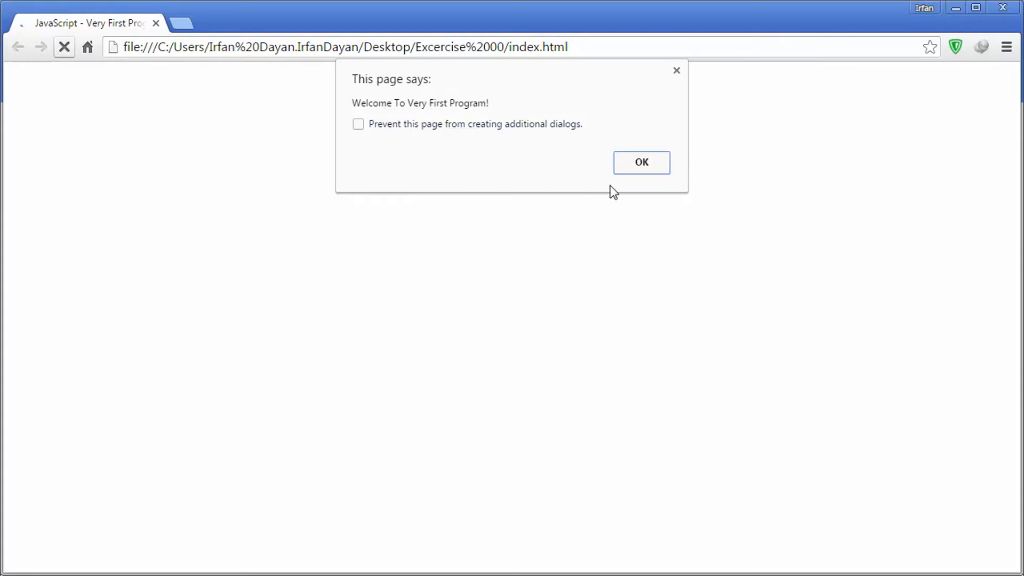
click(641, 163)
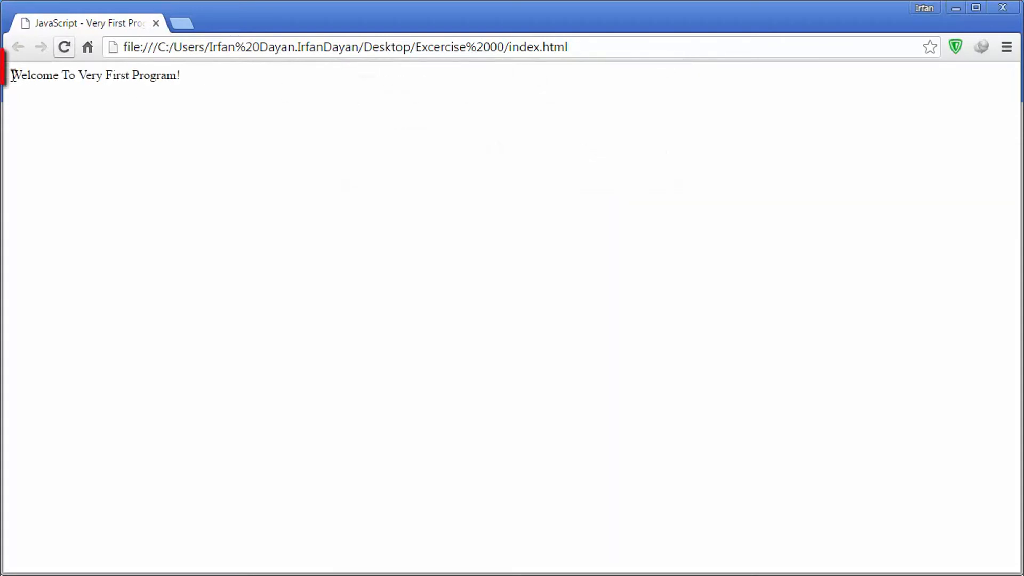
double_click(95, 75)
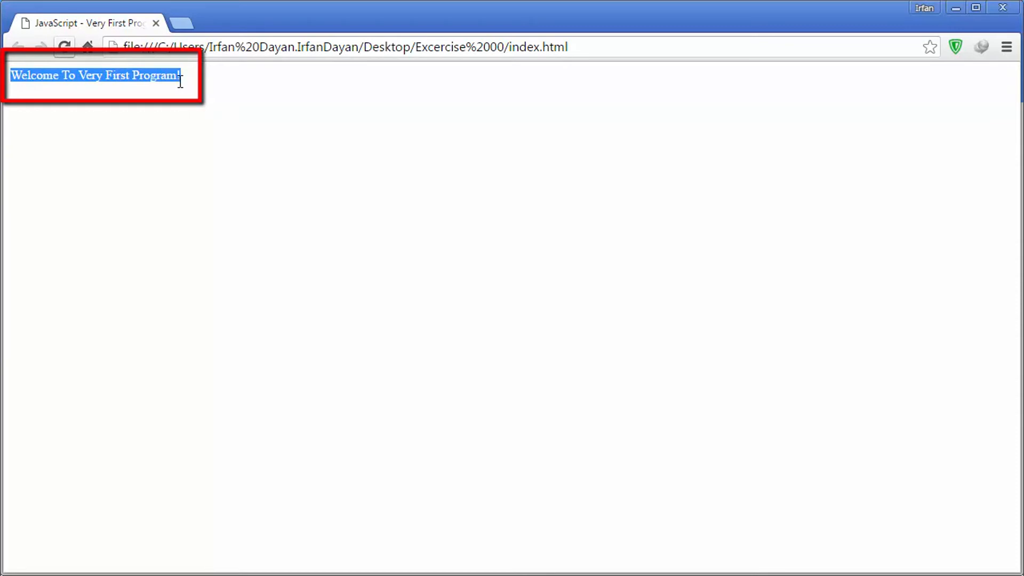
click(573, 172)
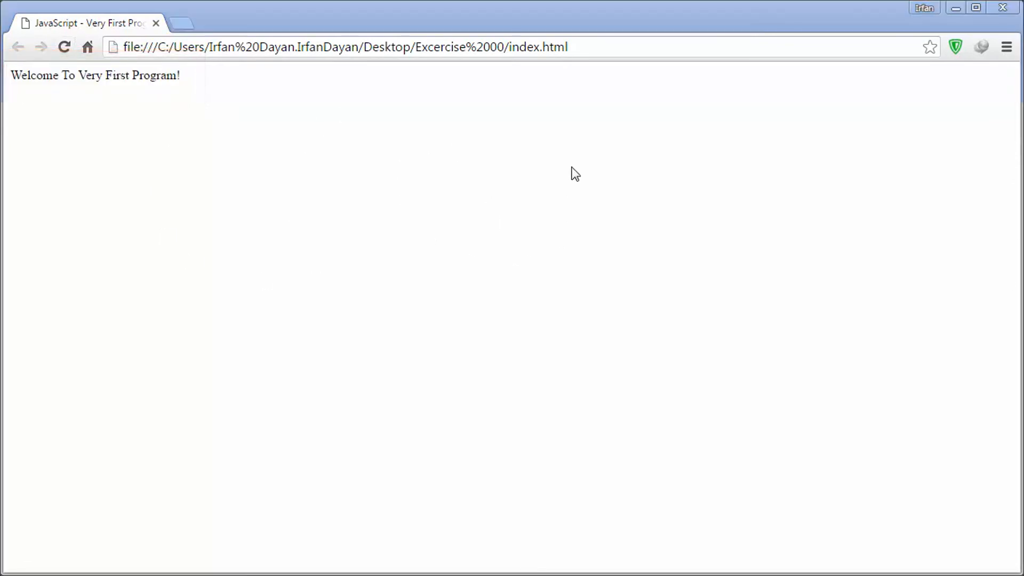
mouse_move(505, 189)
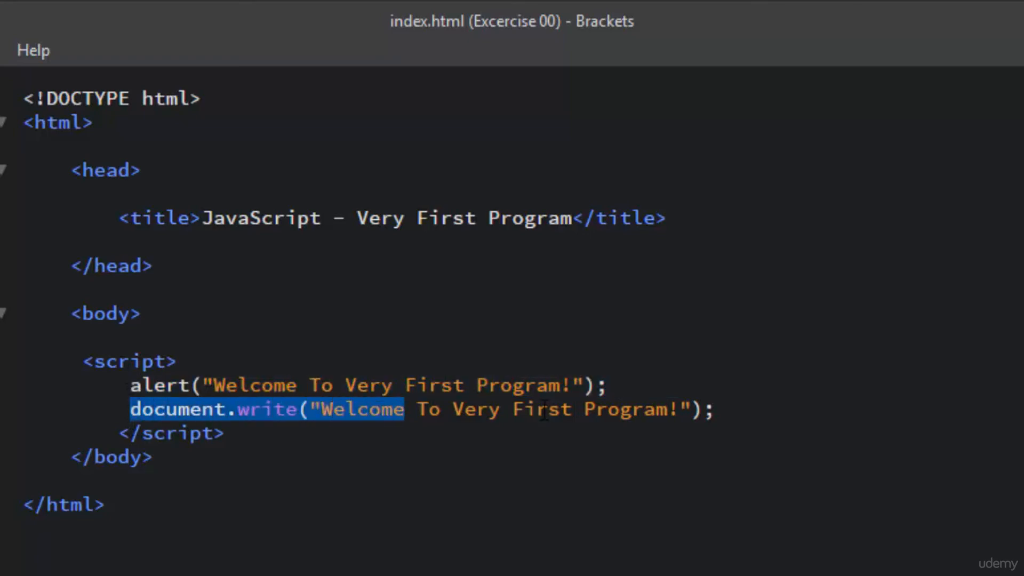
click(150, 410)
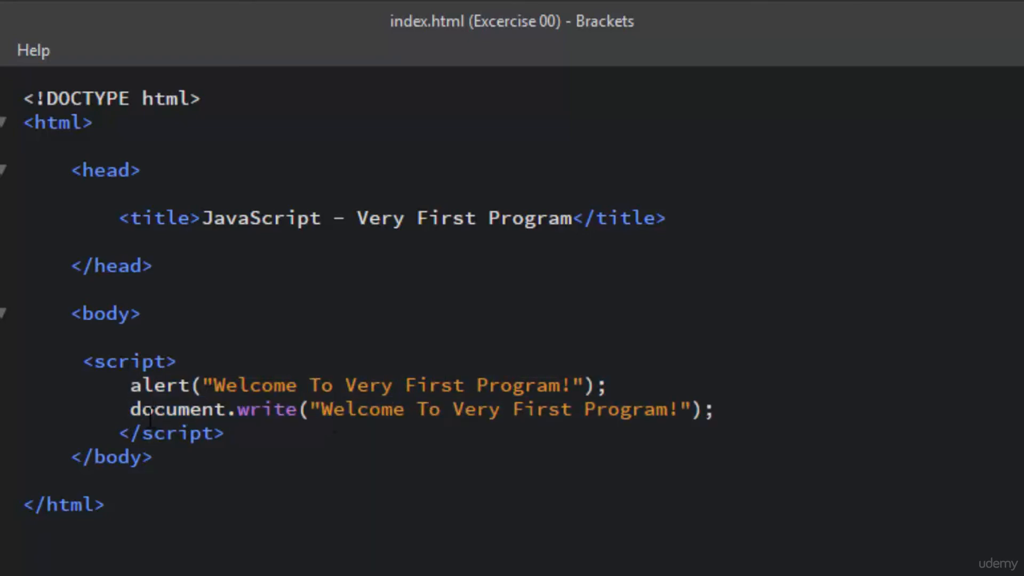